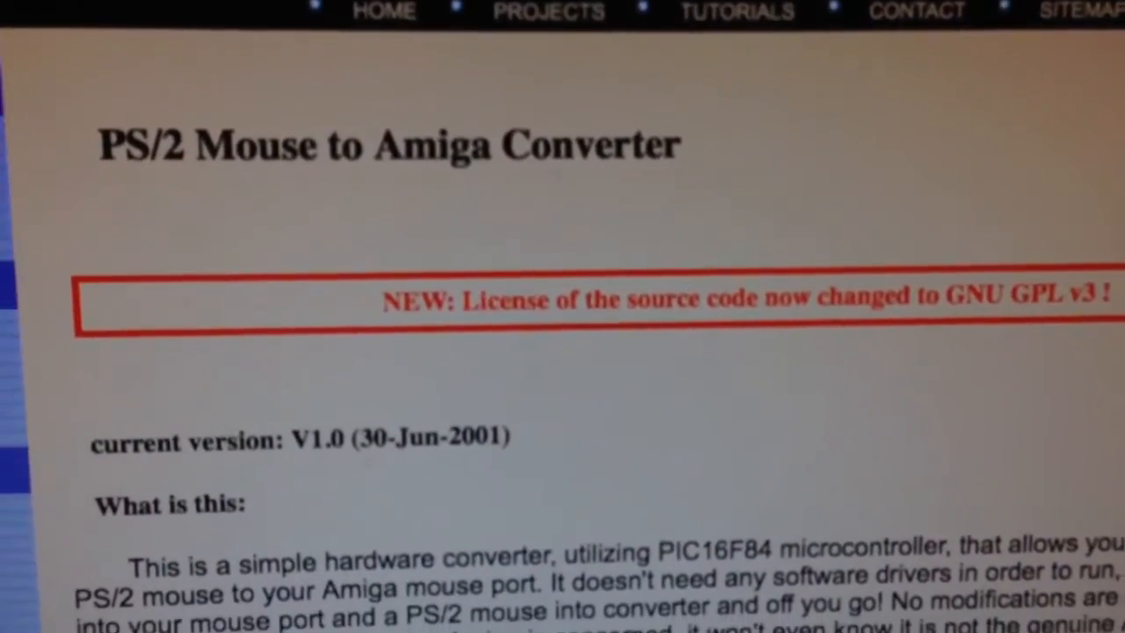
- Scroll the PS/2 Mouse to Amiga Converter page to the PIC16F84 hardware schematic
scroll("up", 3)
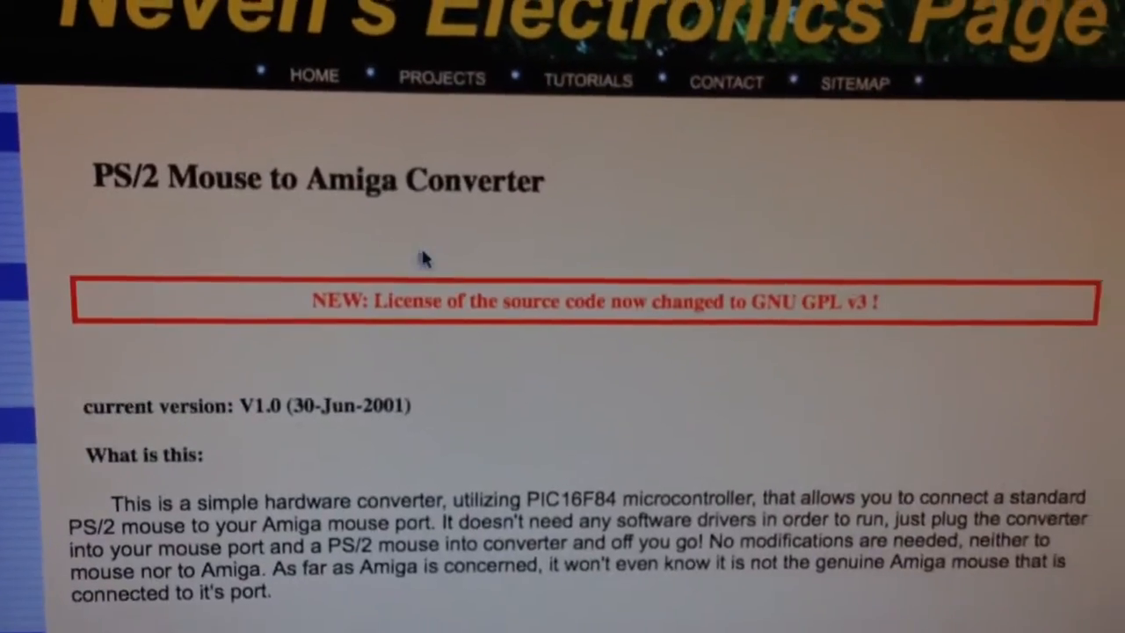
scroll("down", 3)
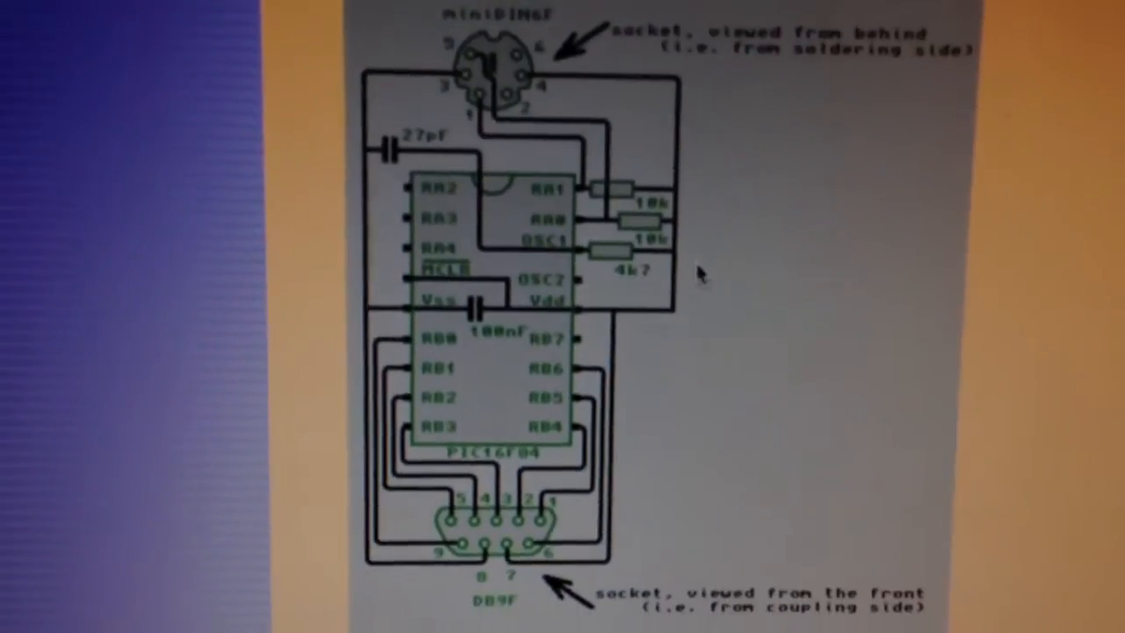
scroll("up", 3)
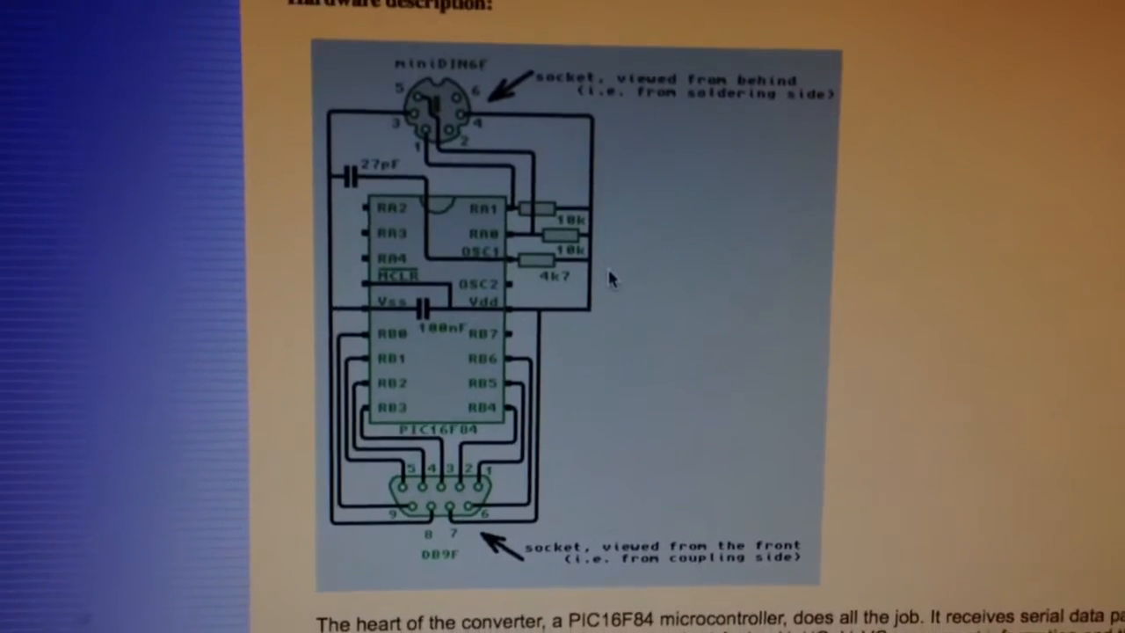
scroll("up", 3)
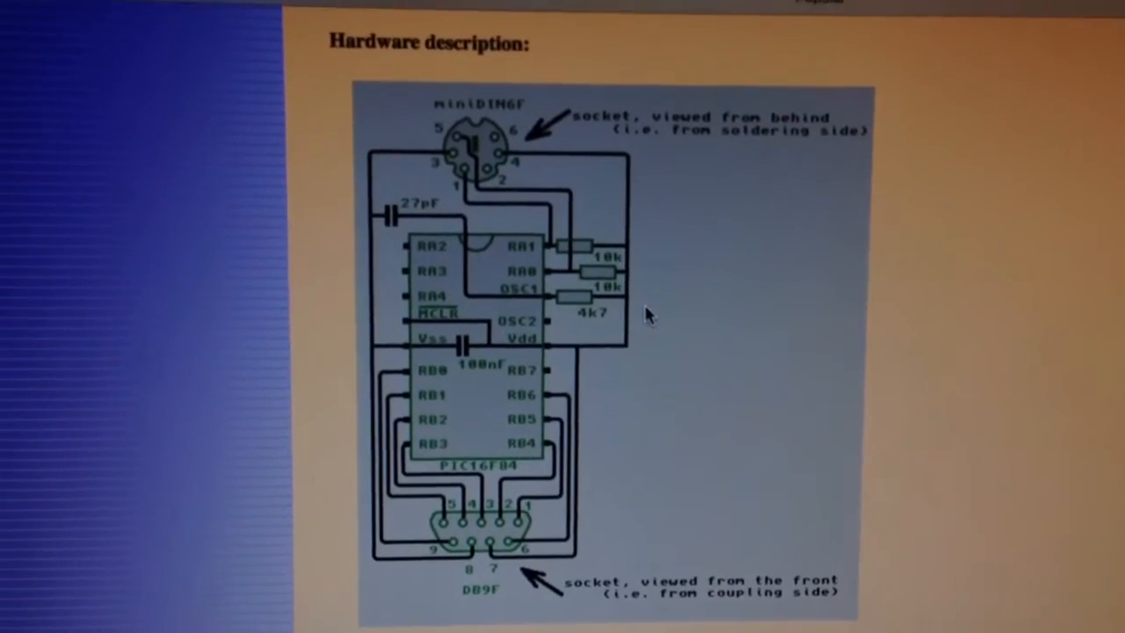
scroll("down", 3)
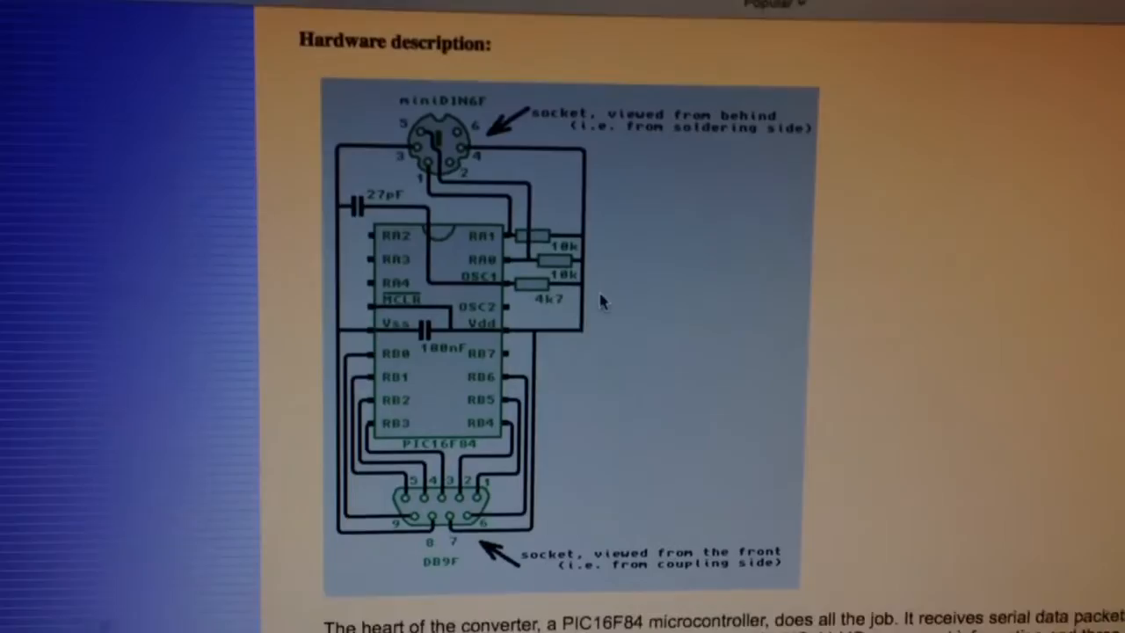
scroll("down", 3)
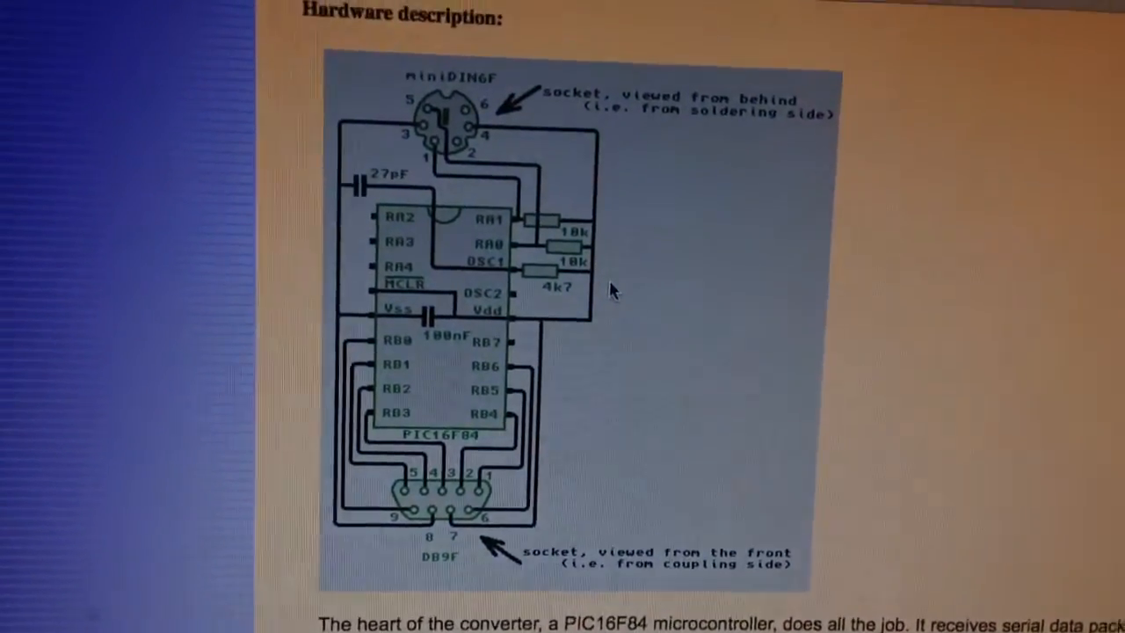
scroll("down", 3)
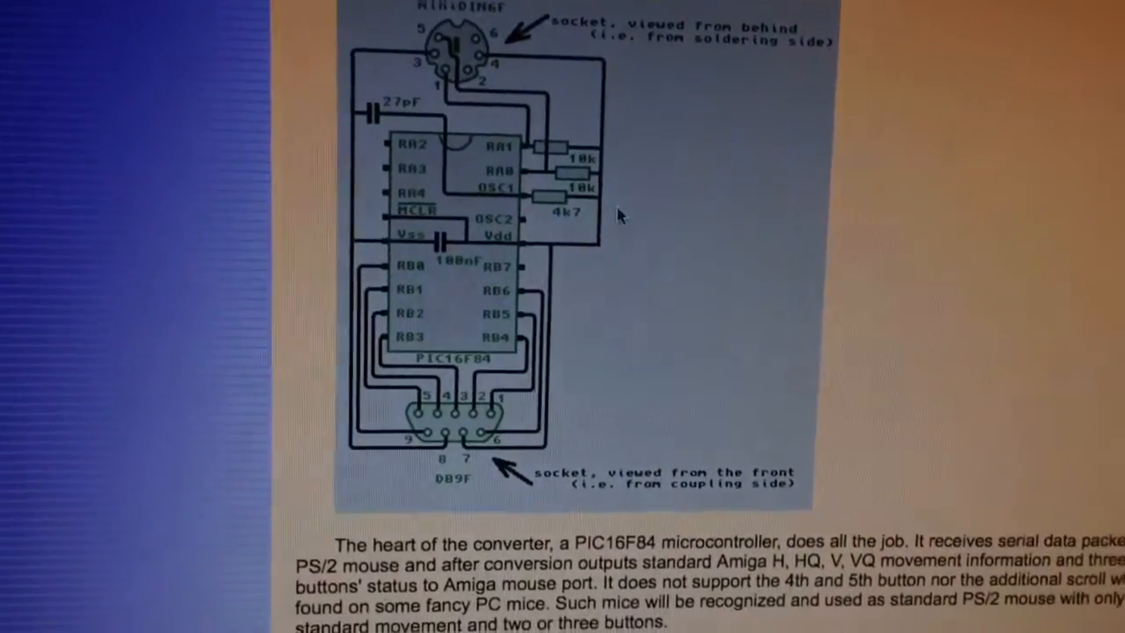
scroll("up", 3)
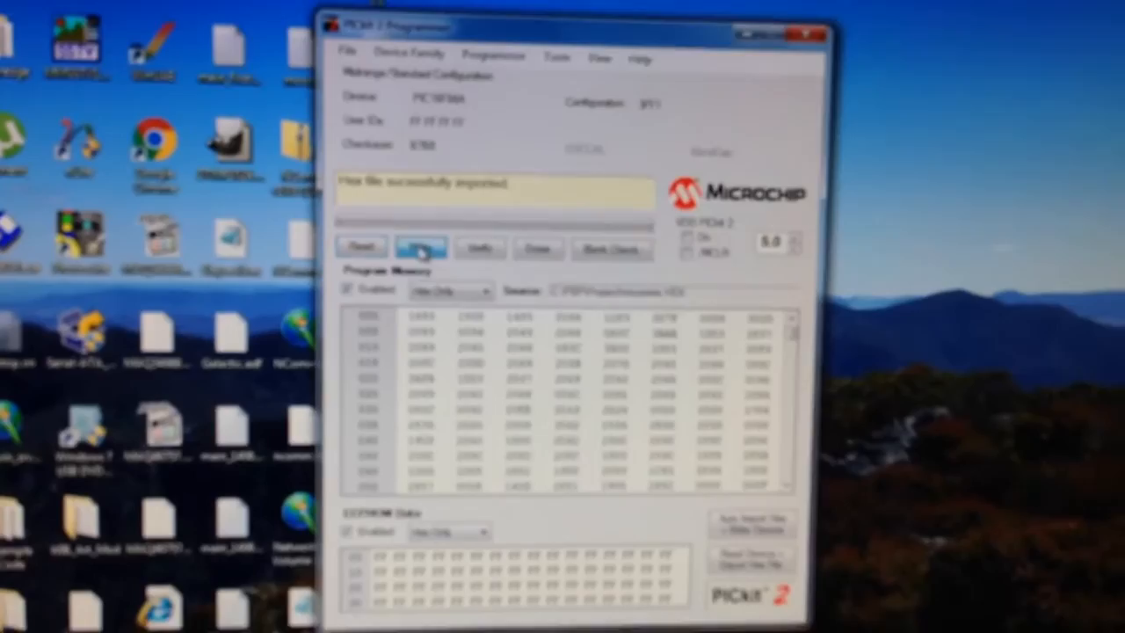
- Write the imported converter hex onto the PIC16F84A and let it verify
left_click(467, 243)
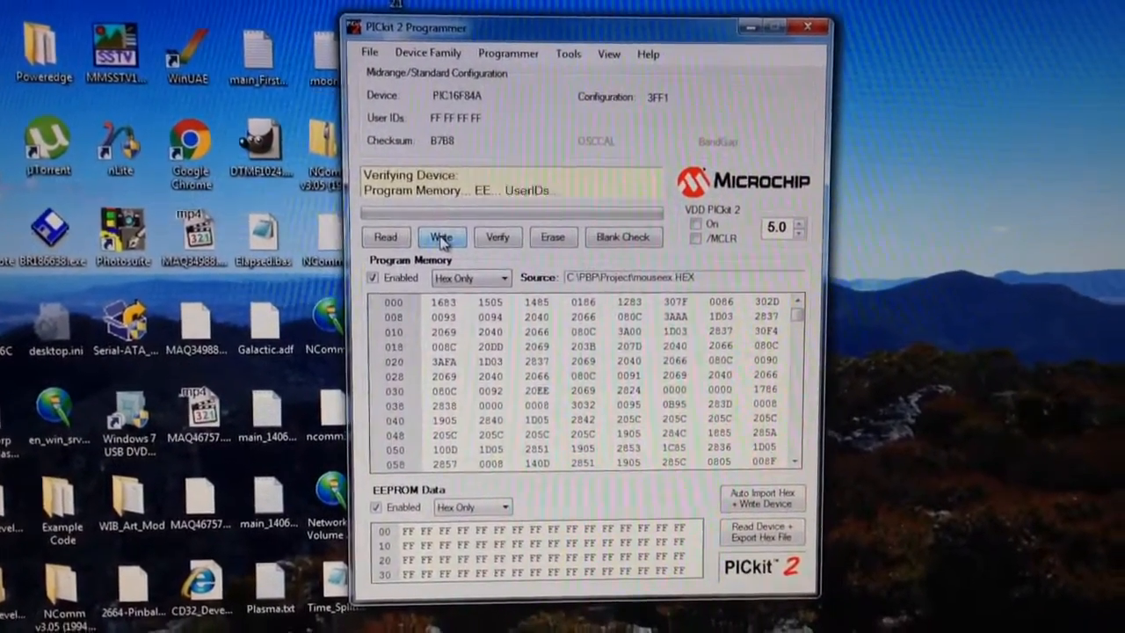
left_click(442, 238)
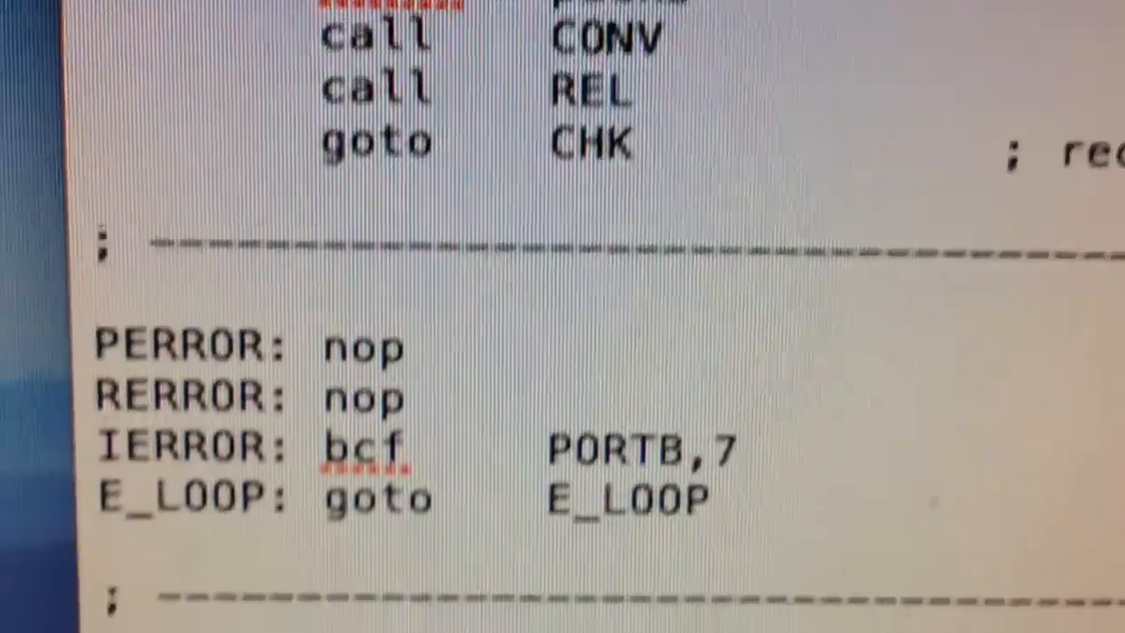
scroll("down", 3)
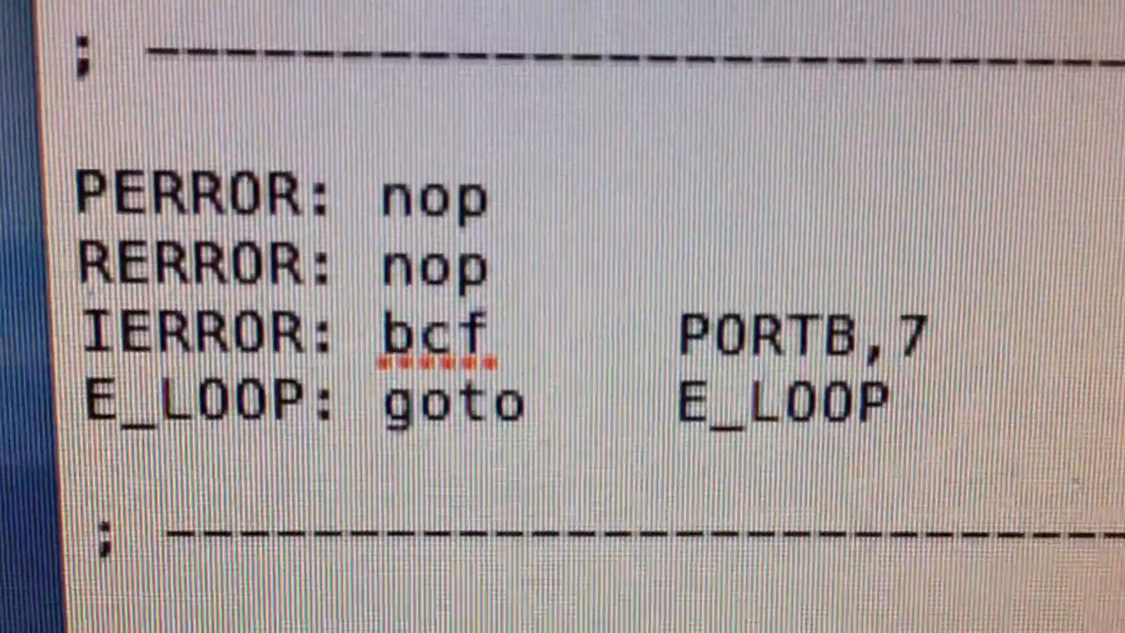
scroll("down", 3)
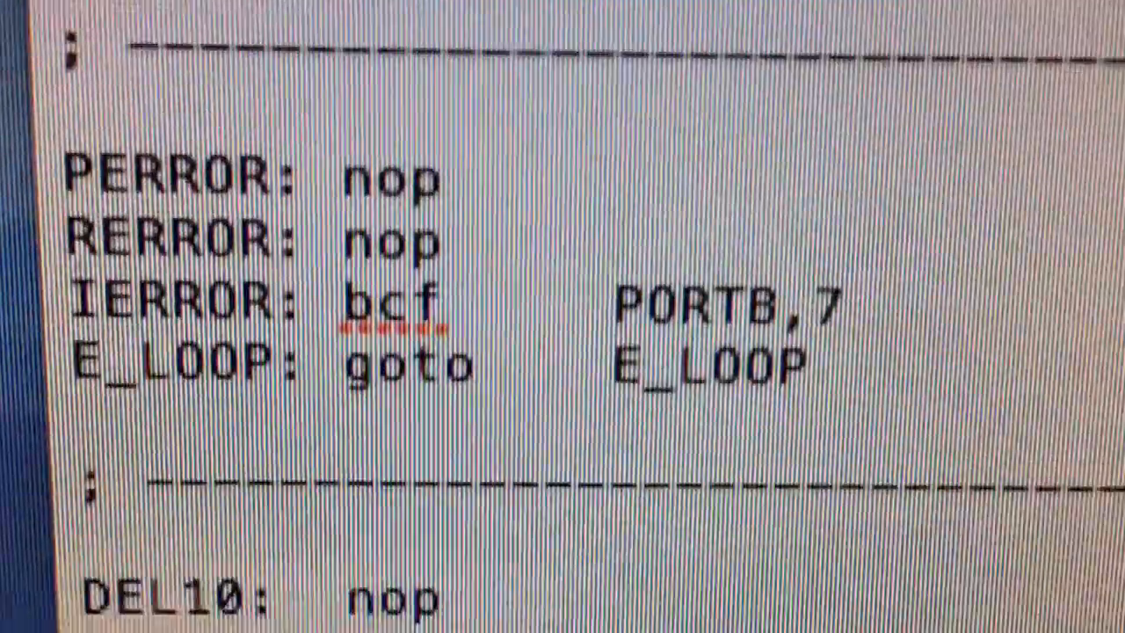
scroll("down", 3)
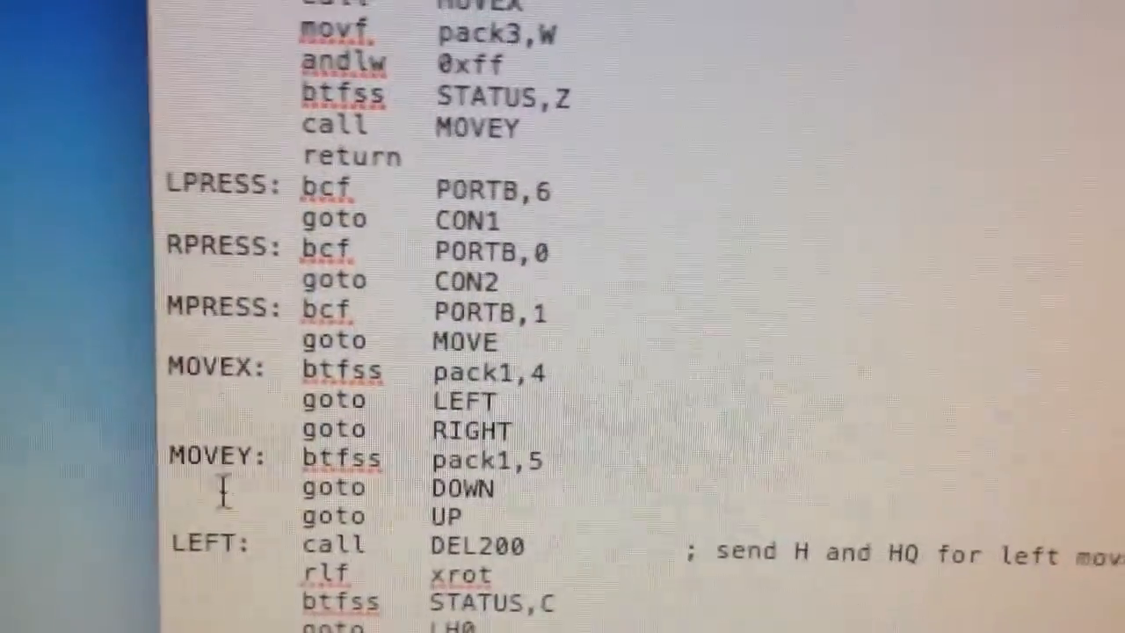
scroll("up", 3)
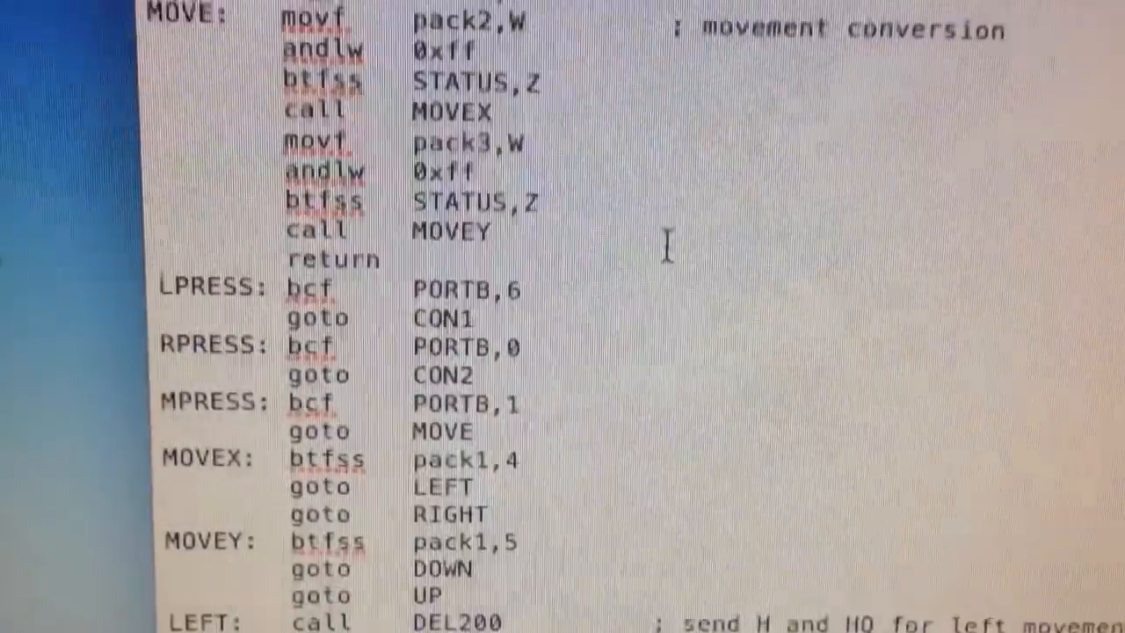
scroll("up", 3)
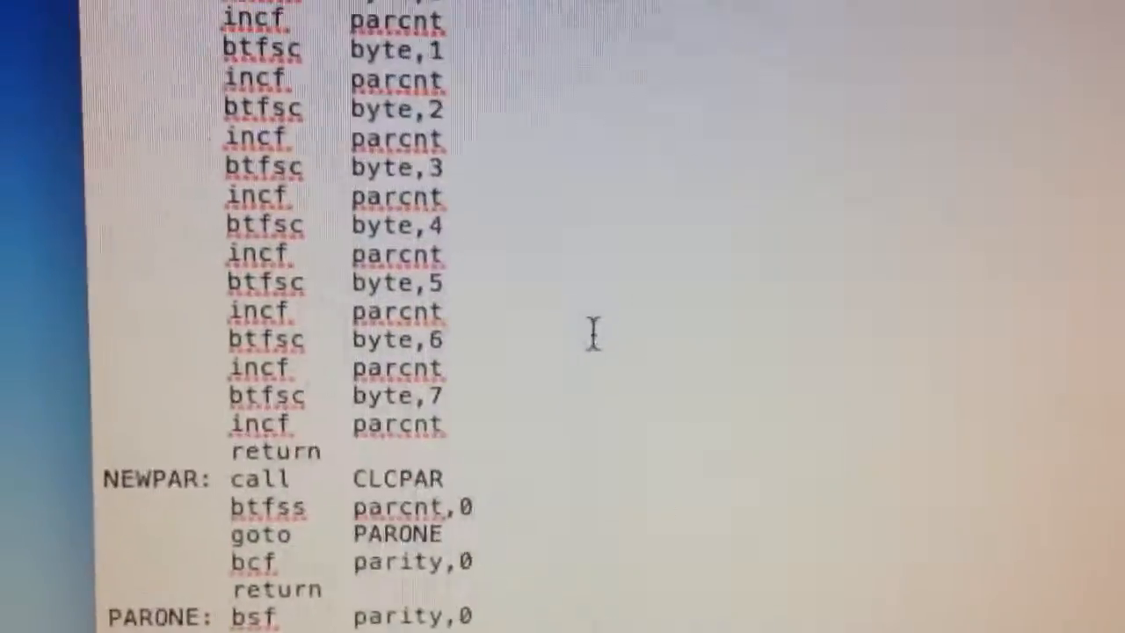
scroll("up", 3)
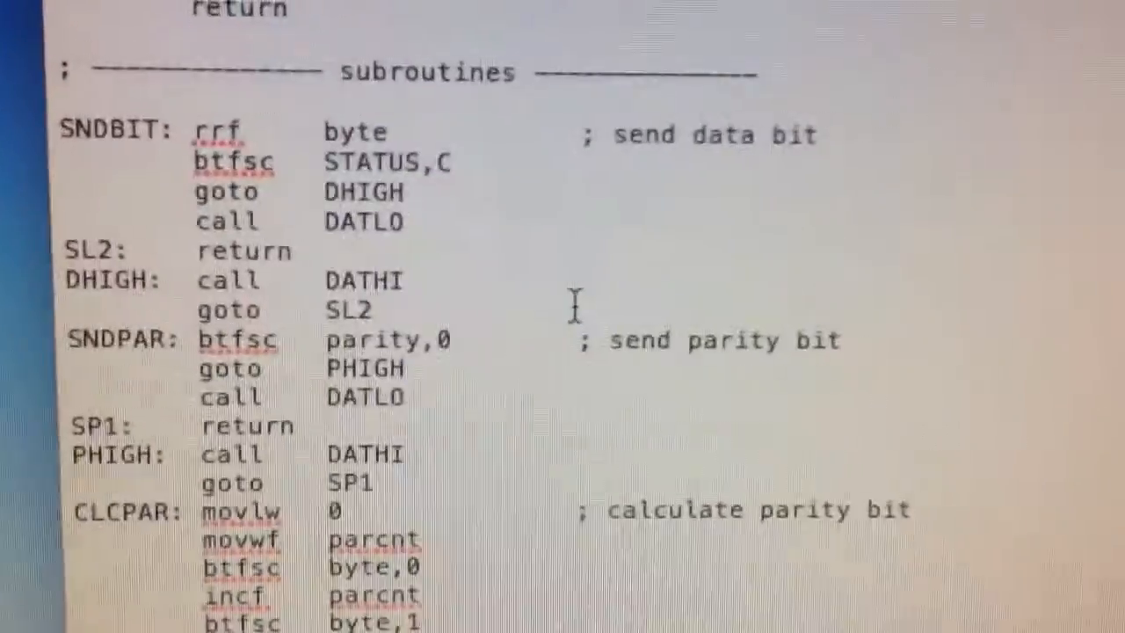
scroll("down", 3)
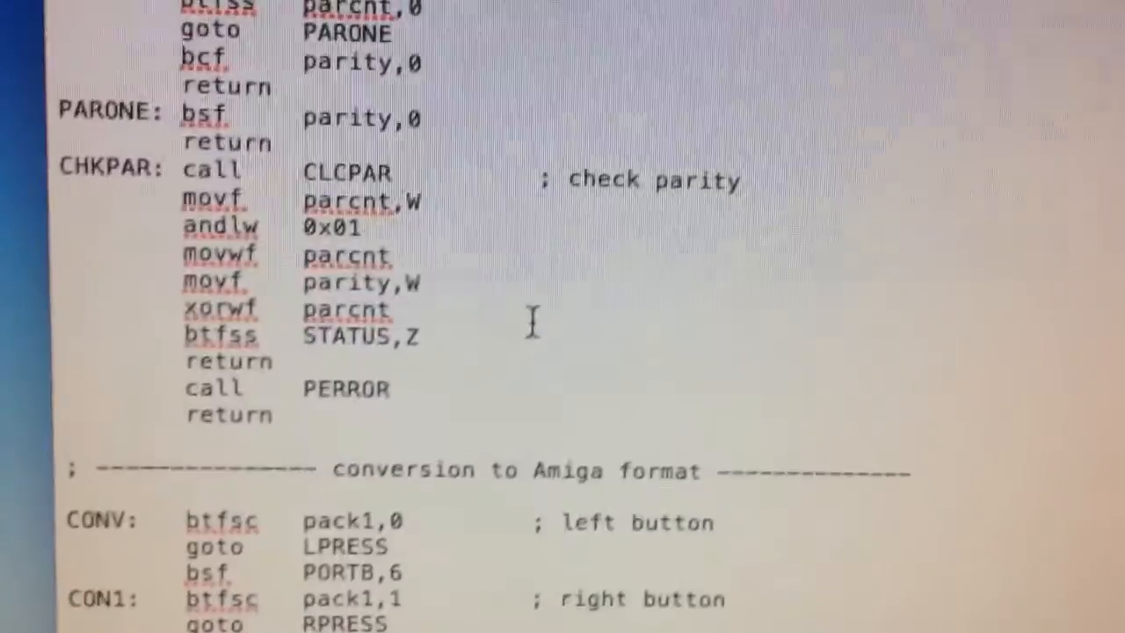
scroll("down", 3)
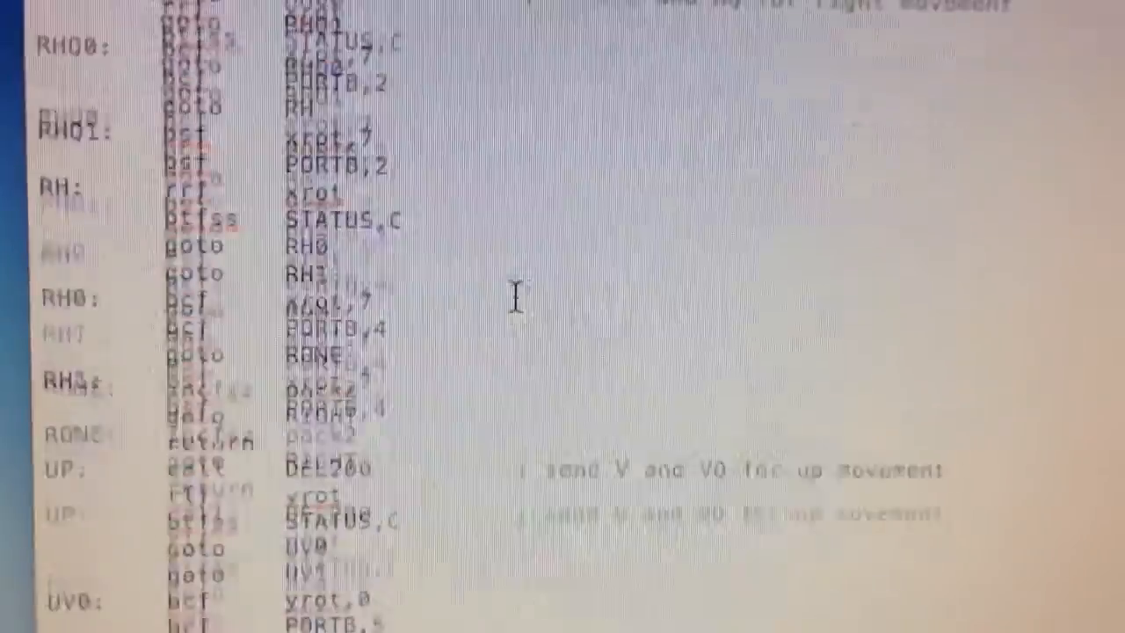
scroll("down", 3)
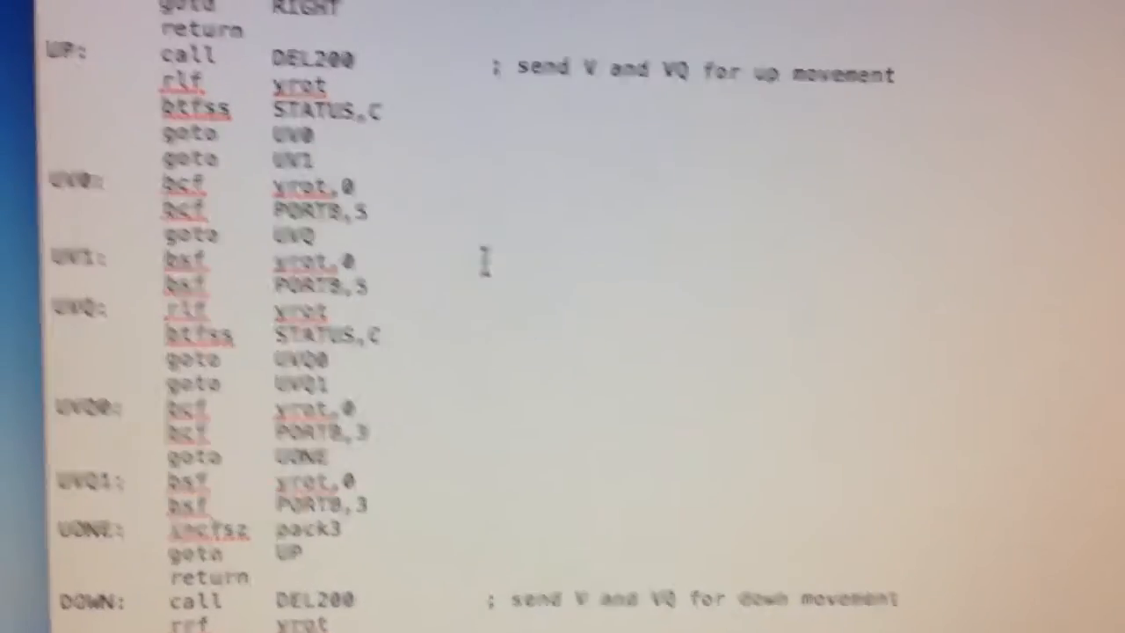
scroll("up", 3)
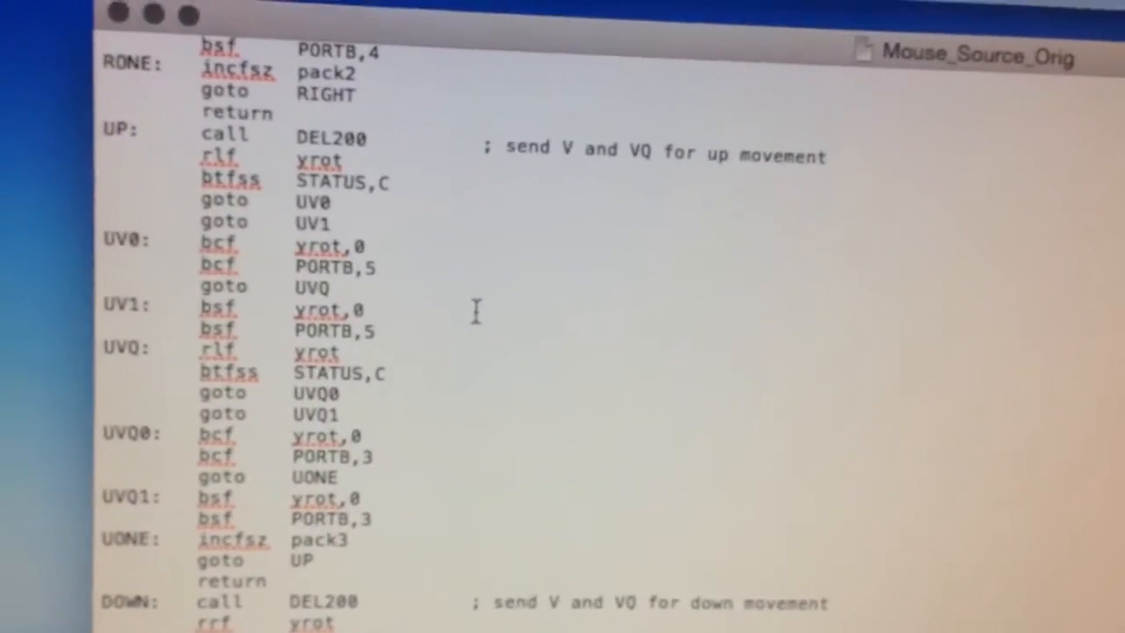
scroll("down", 3)
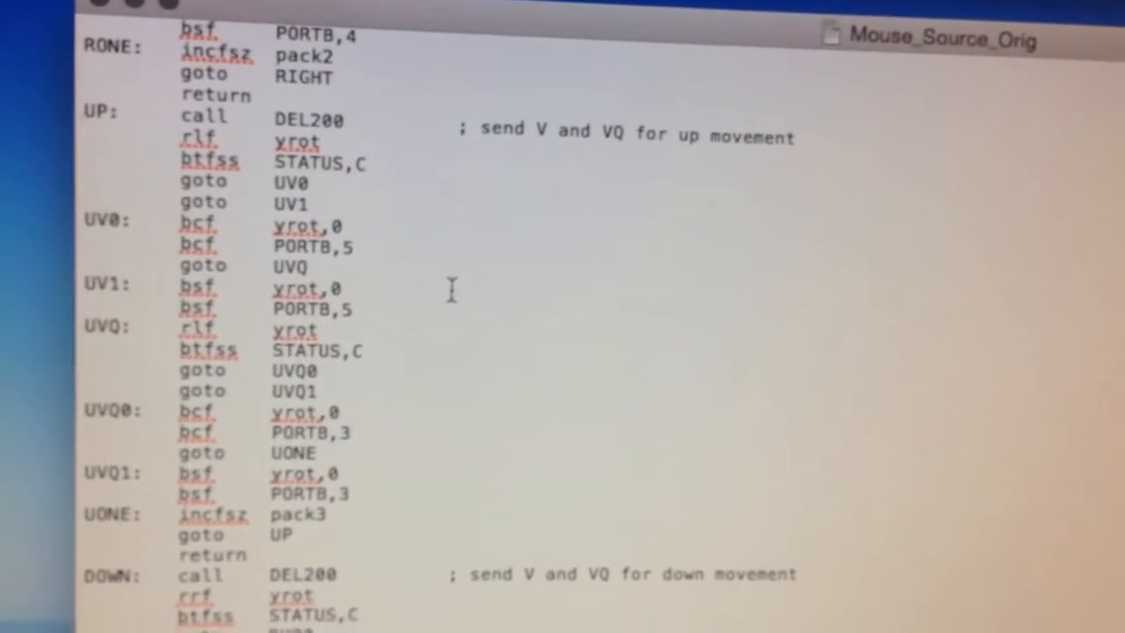
scroll("down", 3)
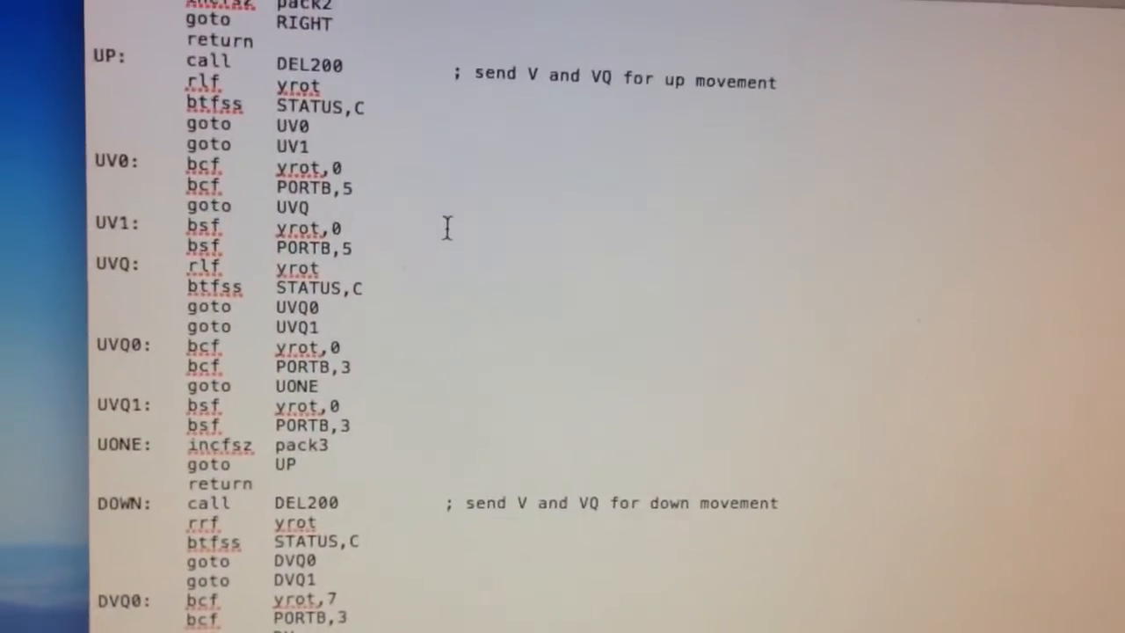
scroll("down", 3)
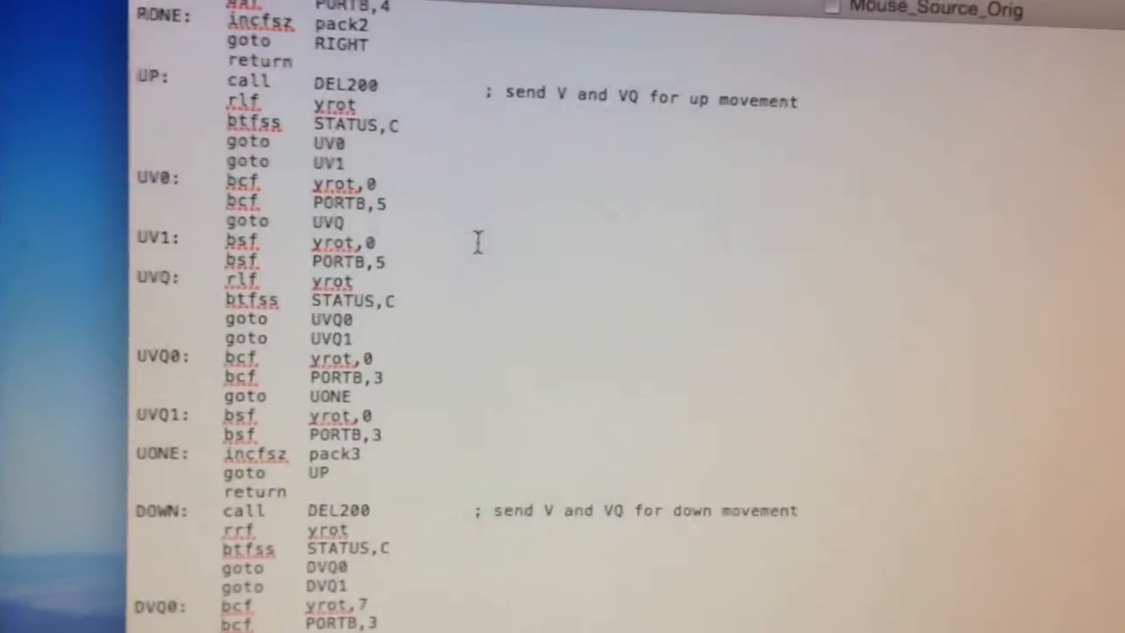
scroll("up", 3)
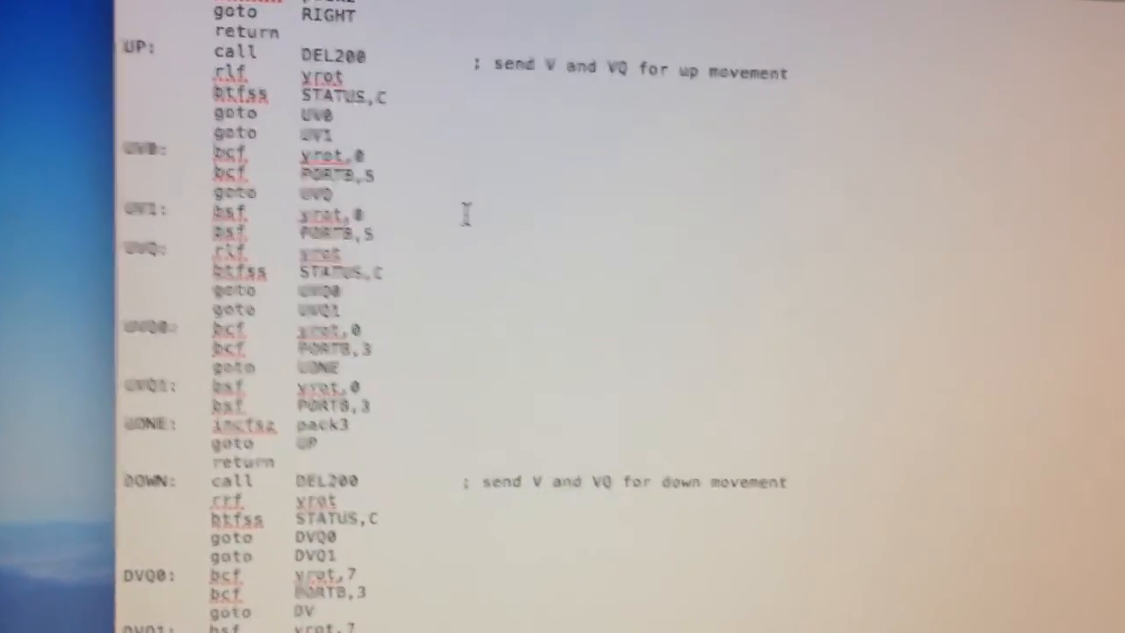
scroll("down", 3)
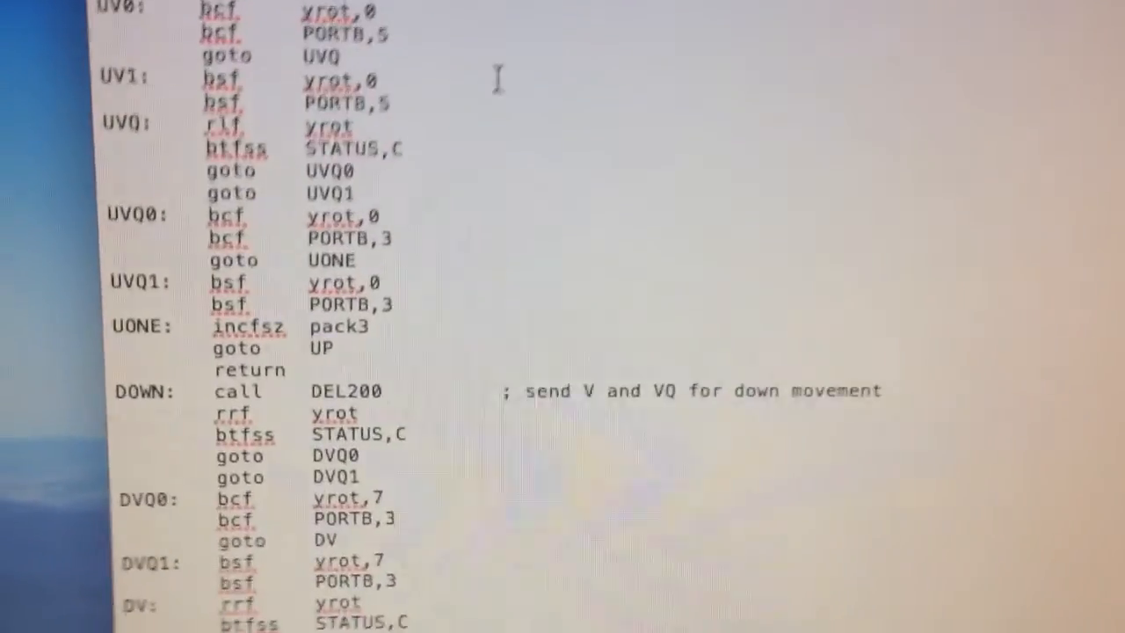